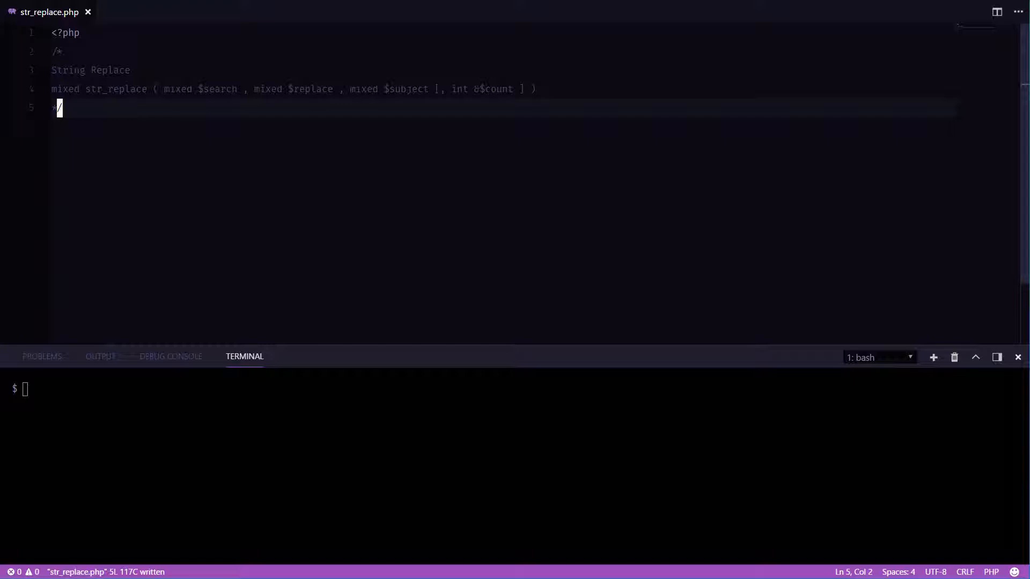
Write echo str_replace('Bob', 'Jon', 'Bob is super cool'); on line 6
{"action": "type", "text": "echo"}
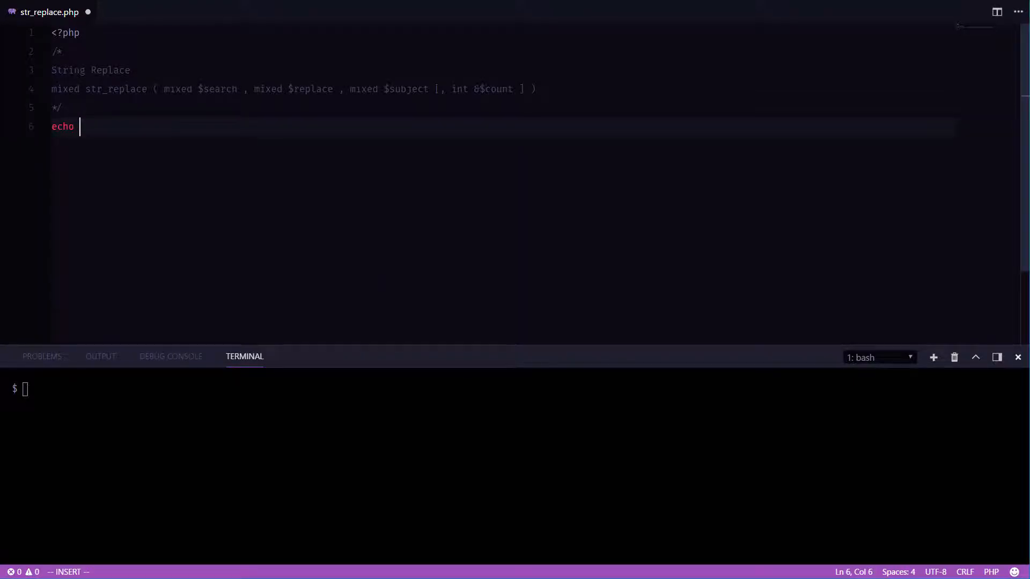
{"action": "type", "text": "str_replace("}
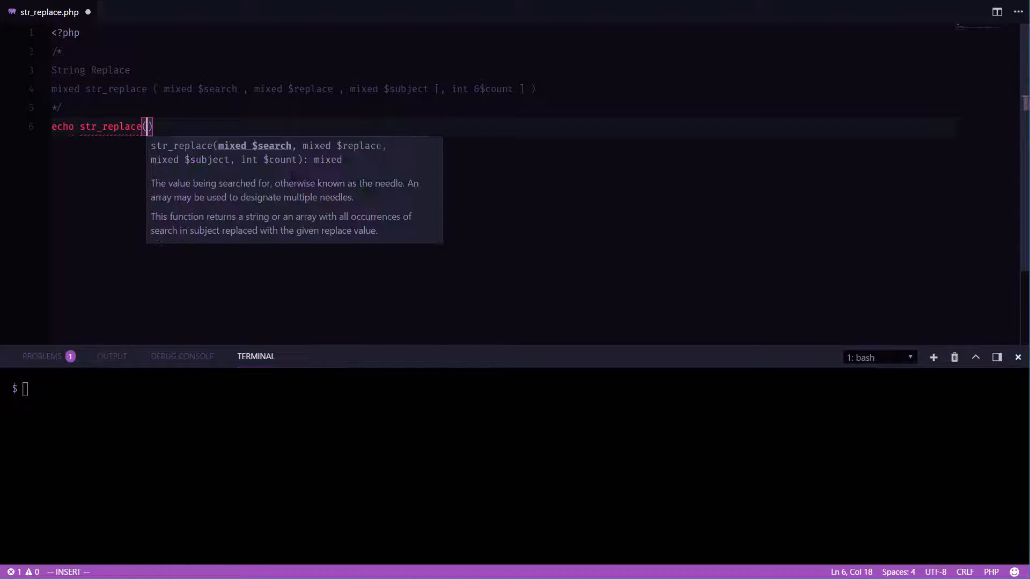
{"action": "type", "text": "'Bob"}
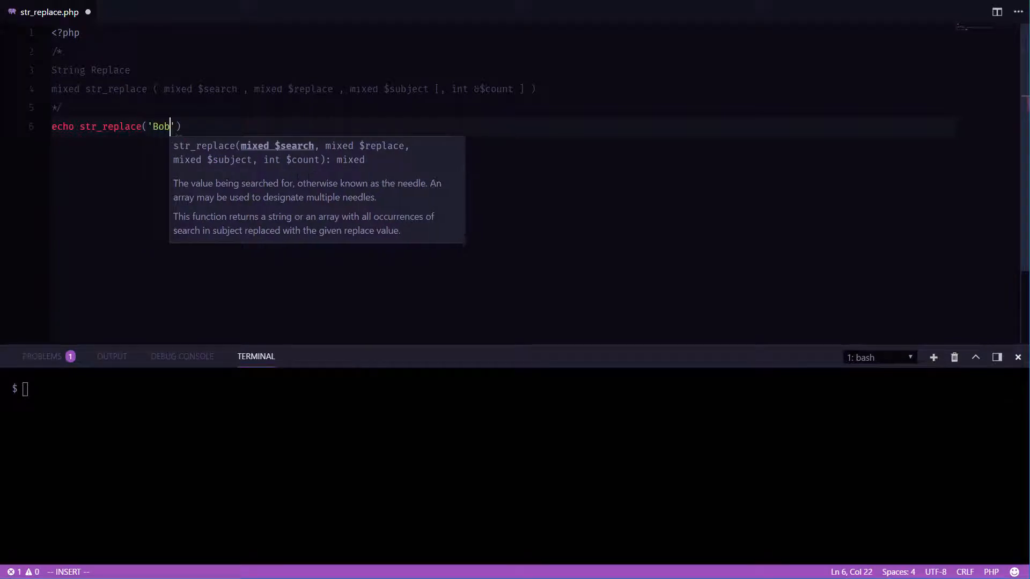
{"action": "type", "text": "', '"}
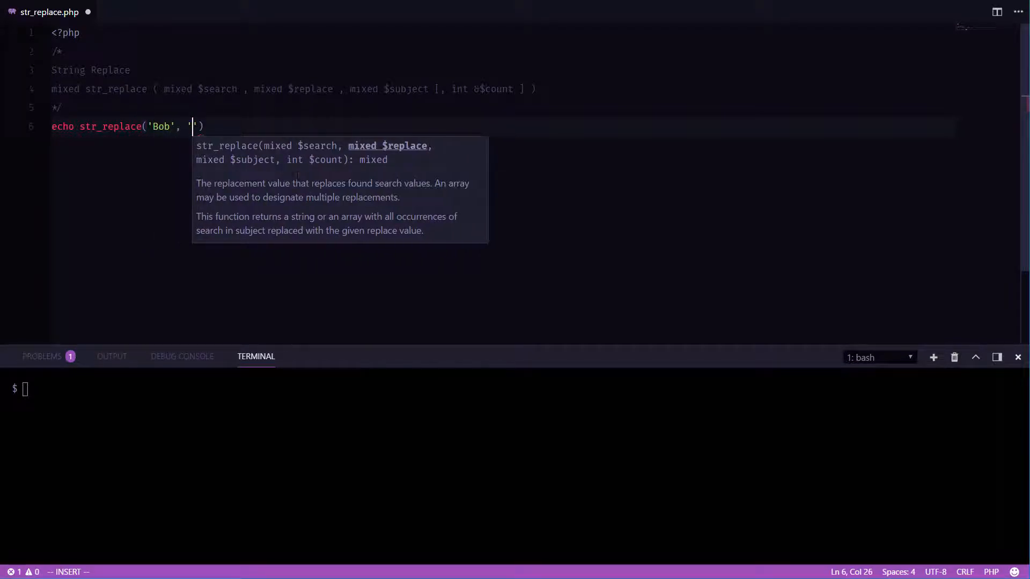
{"action": "type", "text": "Jon"}
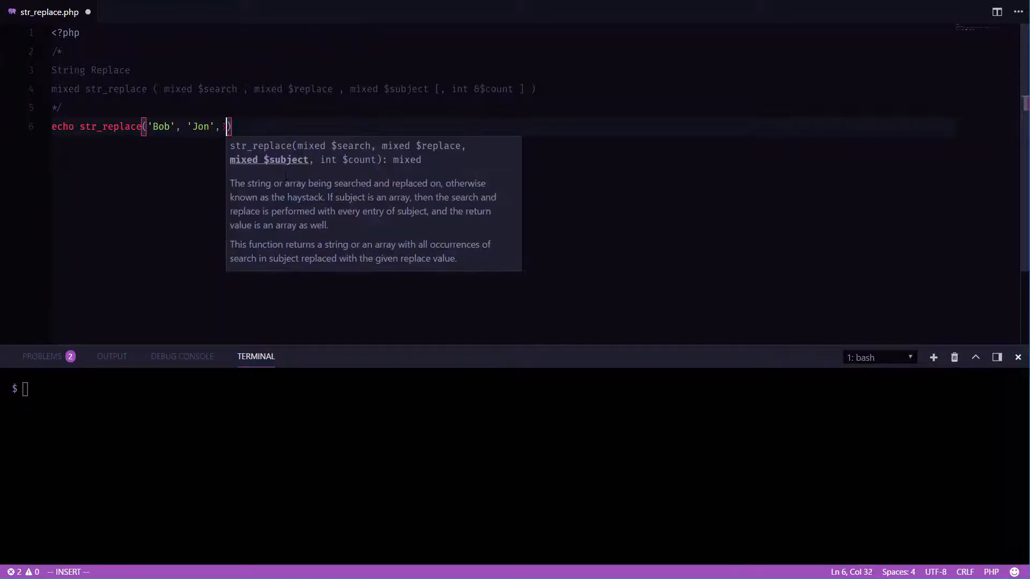
{"action": "type", "text": "'Bob is super cool'"}
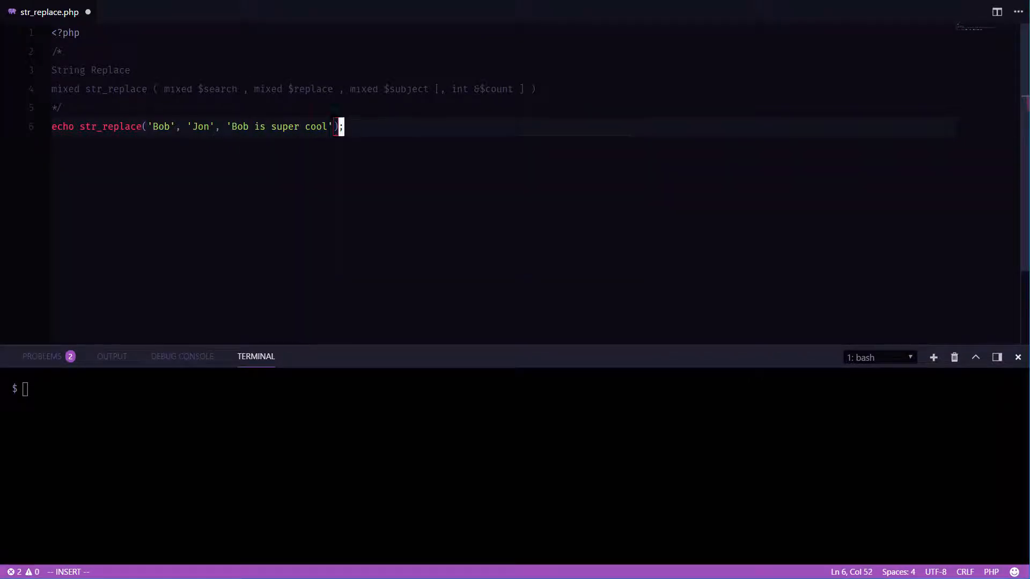
Save str_replace.php and run it with php, printing 'Jon is super cool'
{"action": "key", "text": "ctrl+s"}
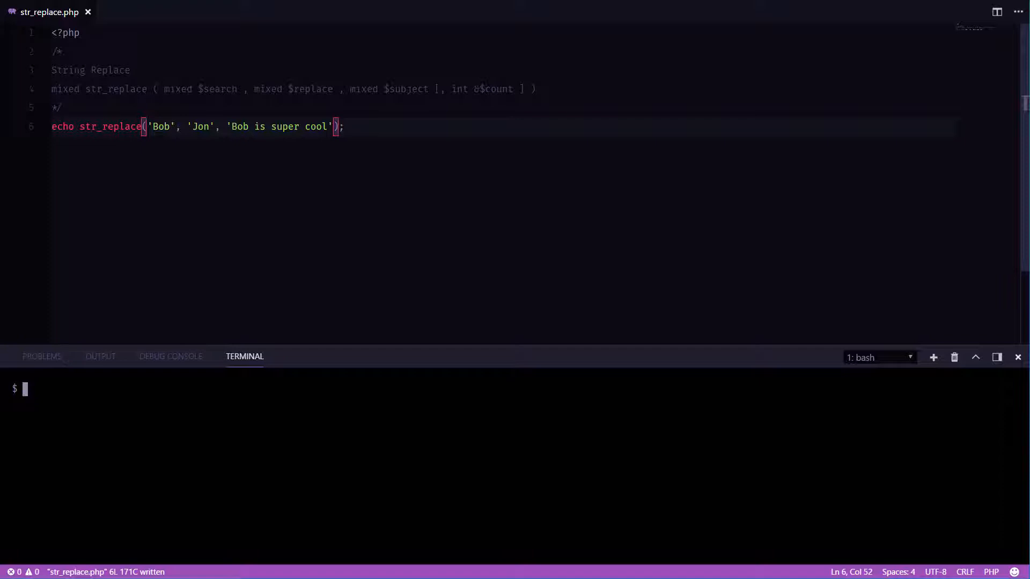
{"action": "type", "text": "php"}
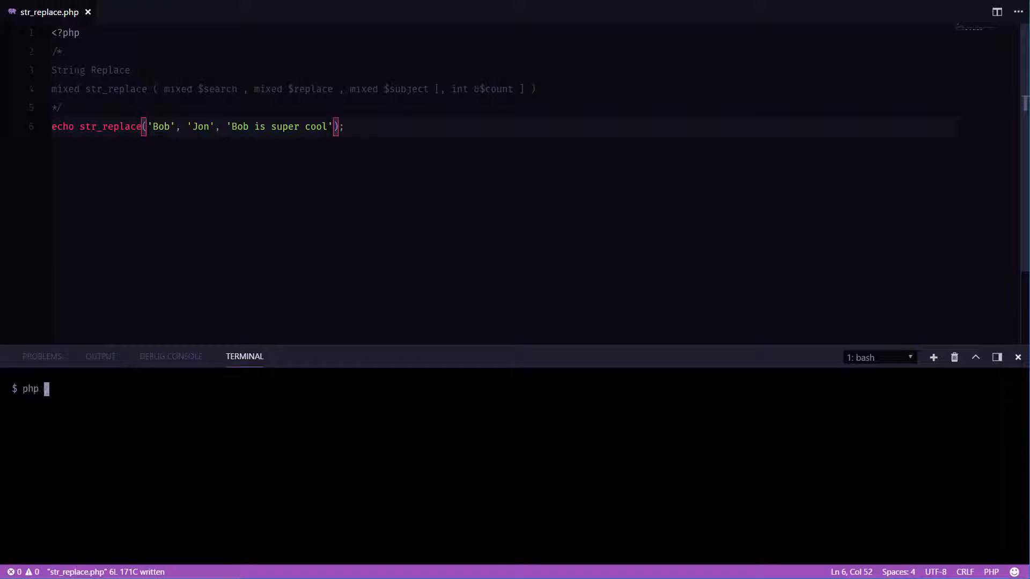
{"action": "type", "text": "str_replace.php"}
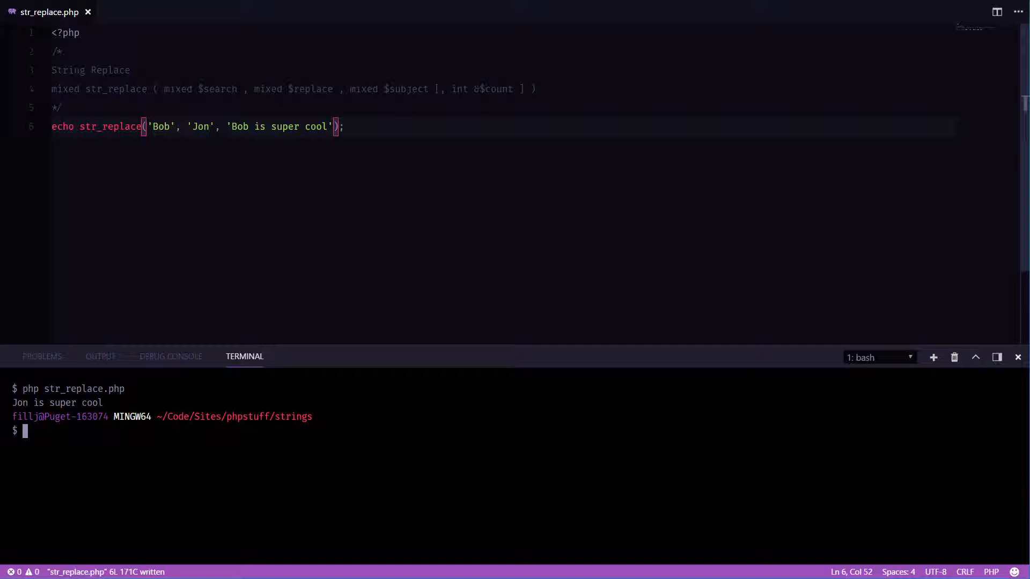
{"action": "left_click", "coordinate": [204, 127]}
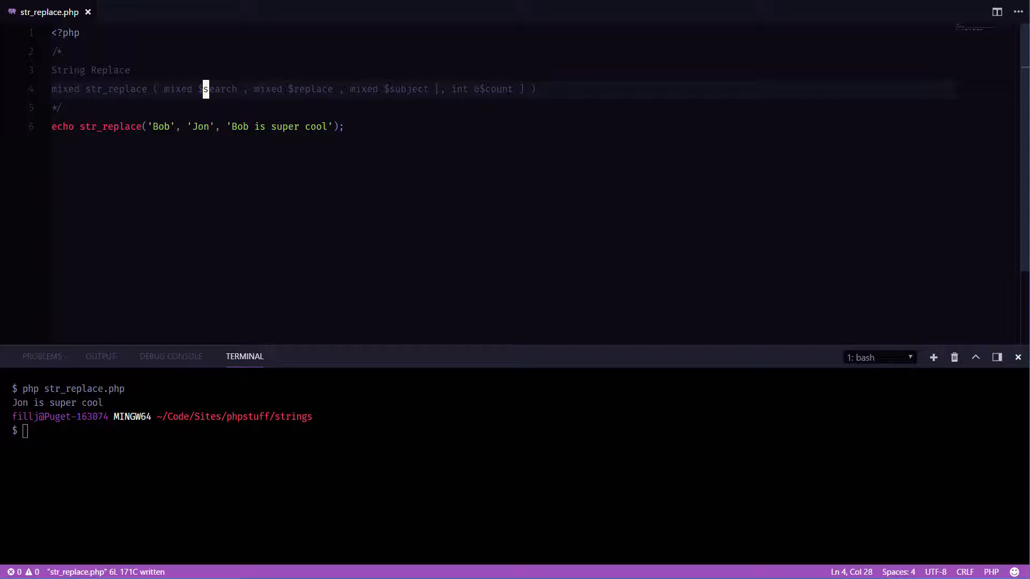
Define $find, $replace = 'Jon' and $content = 'Bob is super cool' above the echo
{"action": "type", "text": "$find = 'Bob';"}
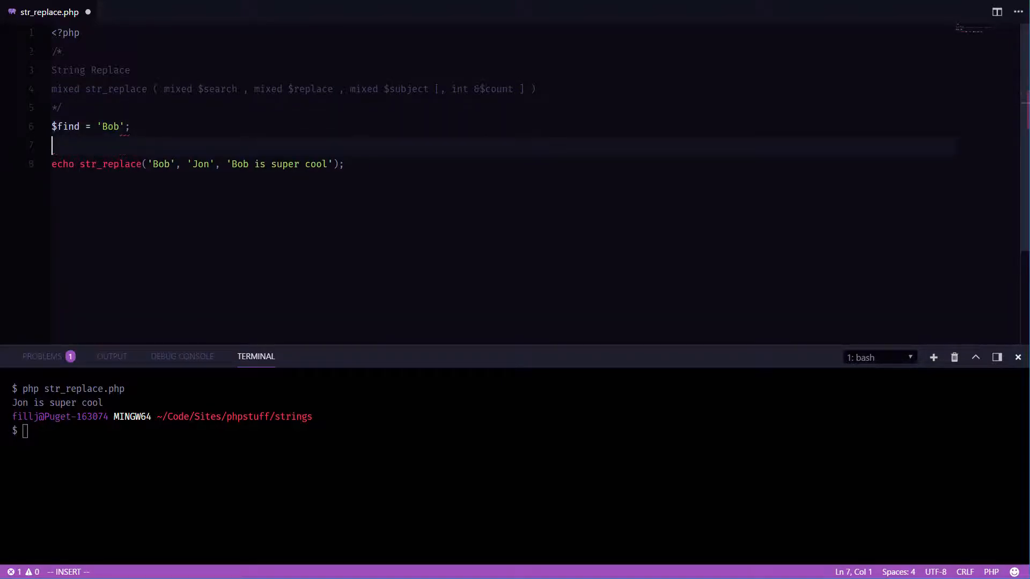
{"action": "type", "text": "$replace ="}
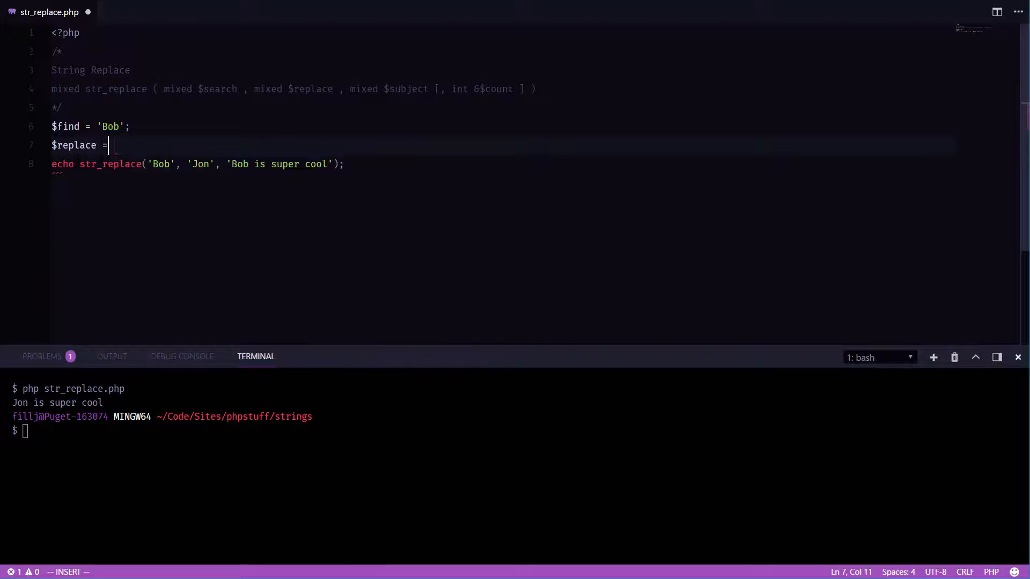
{"action": "type", "text": "'Jon';"}
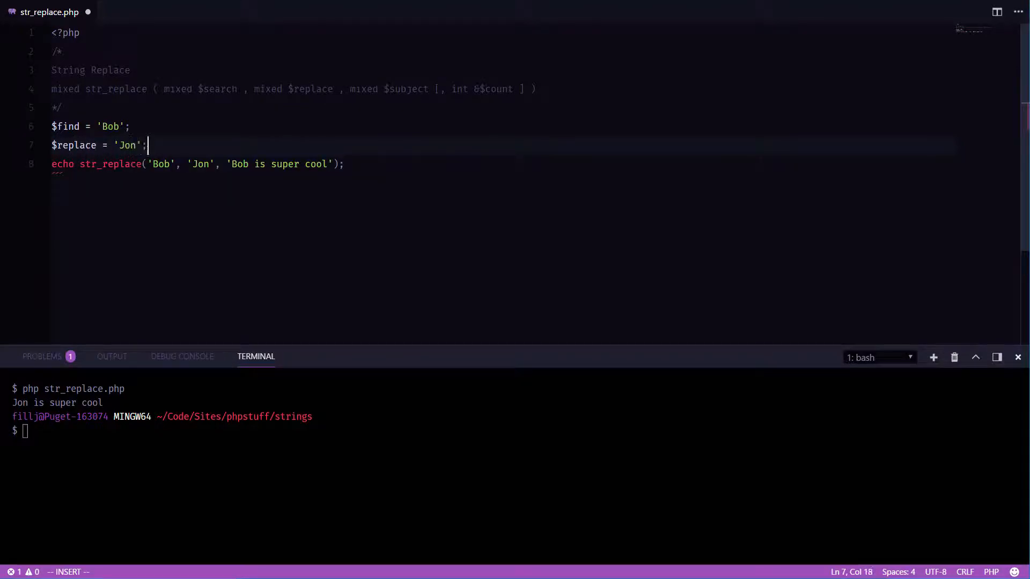
{"action": "type", "text": "$content ="}
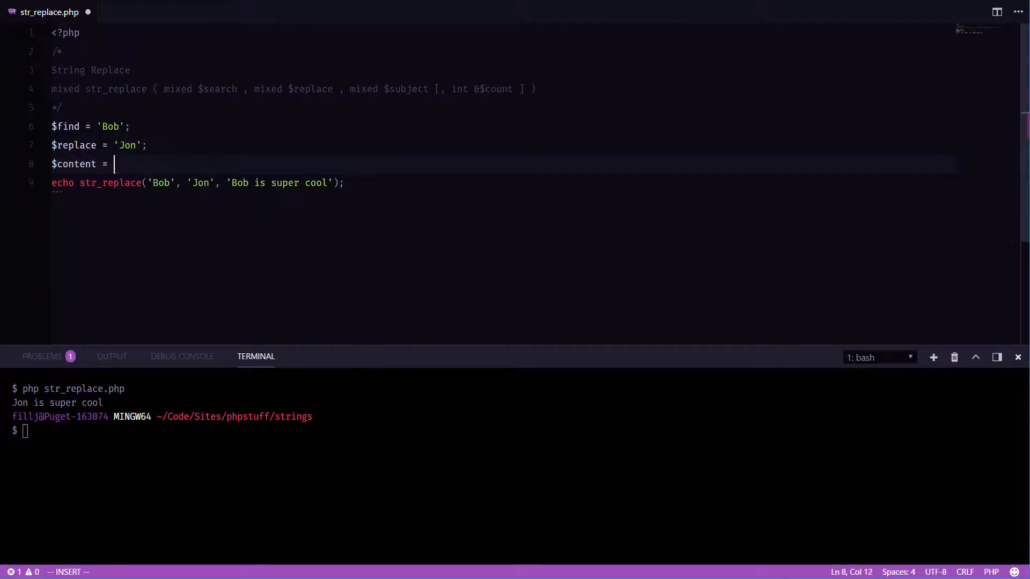
{"action": "type", "text": "'"}
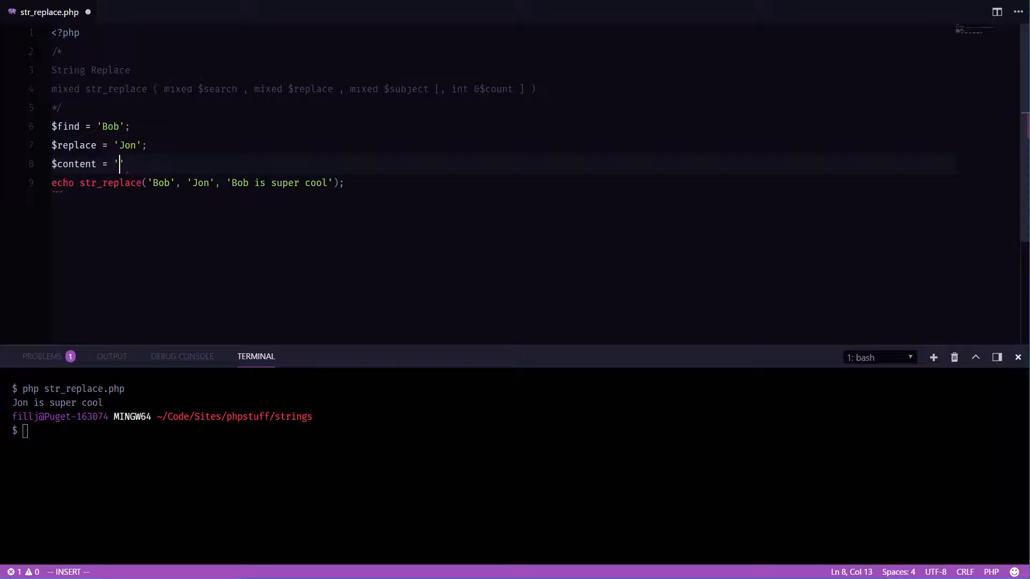
{"action": "type", "text": "Bob is su"}
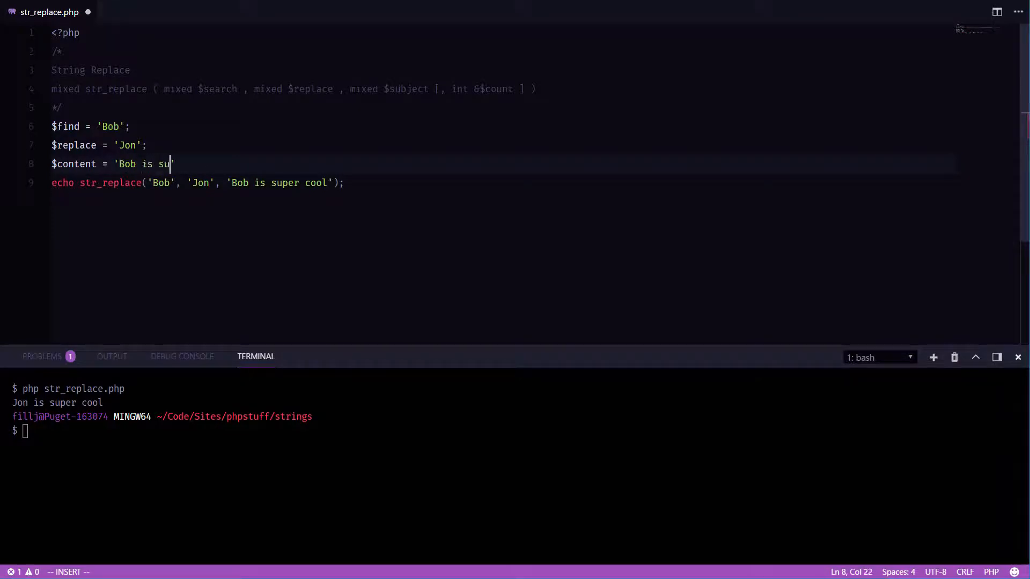
{"action": "type", "text": "per cool'"}
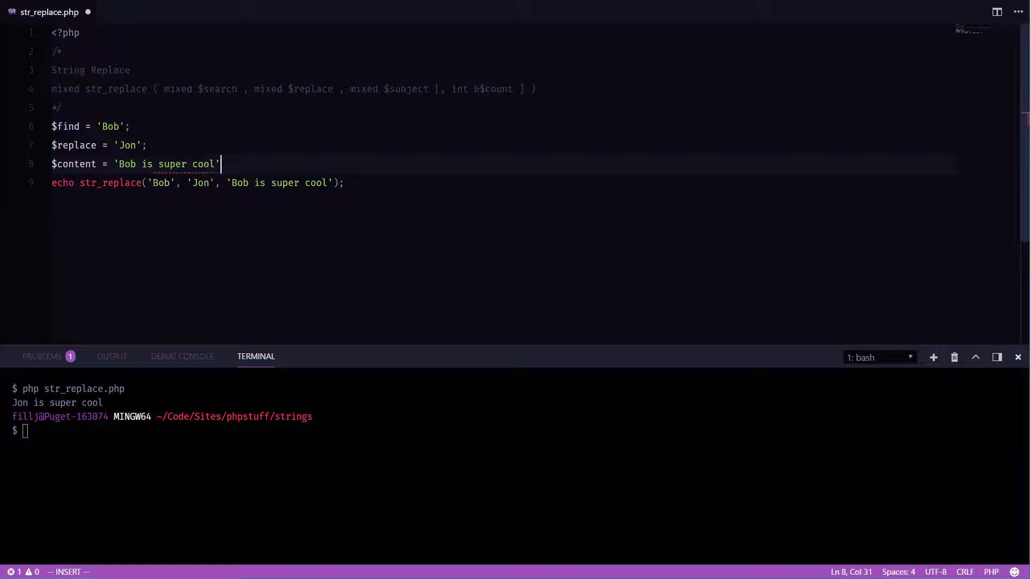
{"action": "key", "text": "Enter"}
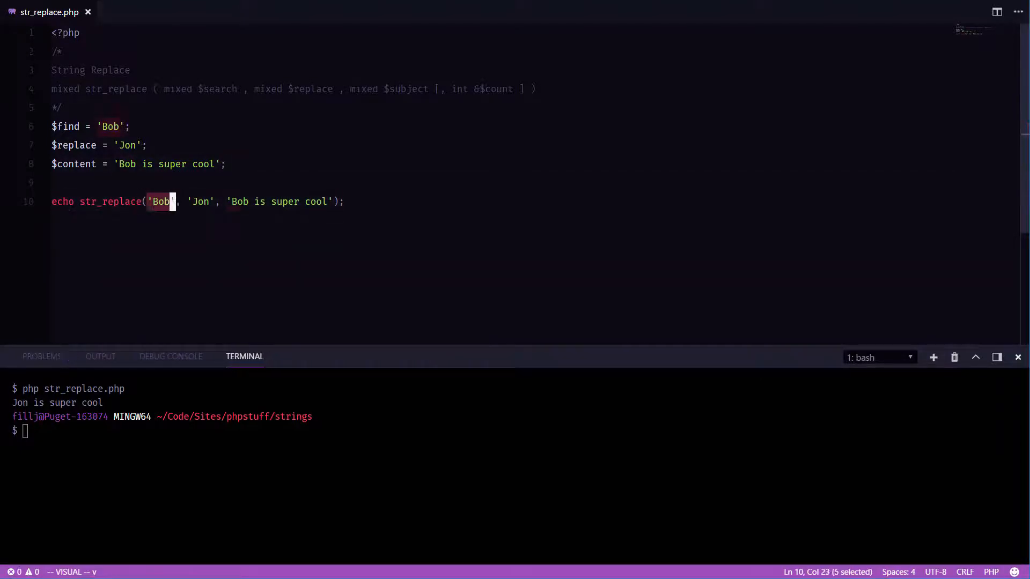
Pass $find, $replace and $content into str_replace and save the script
{"action": "type", "text": "$find"}
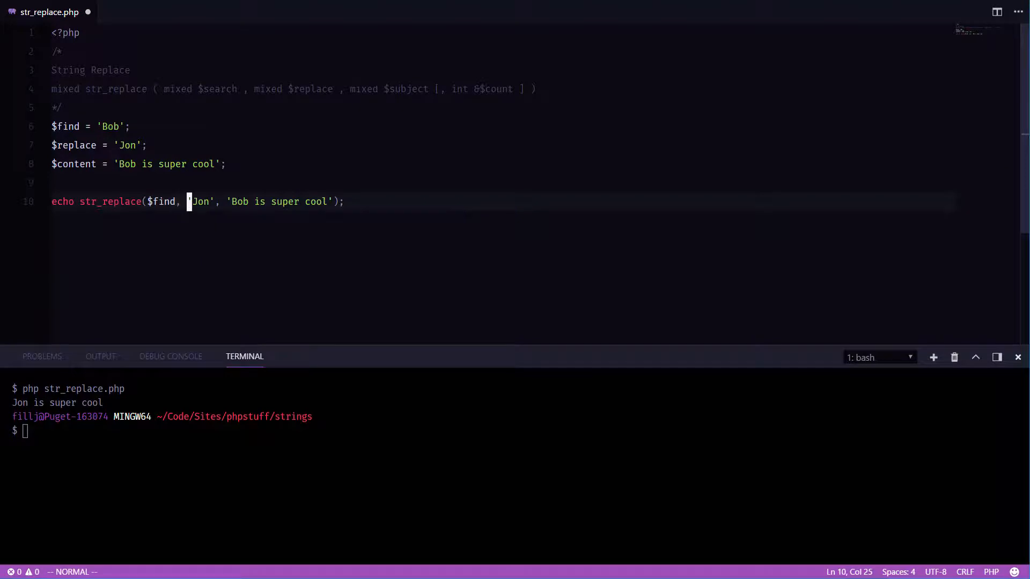
{"action": "type", "text": "$replace"}
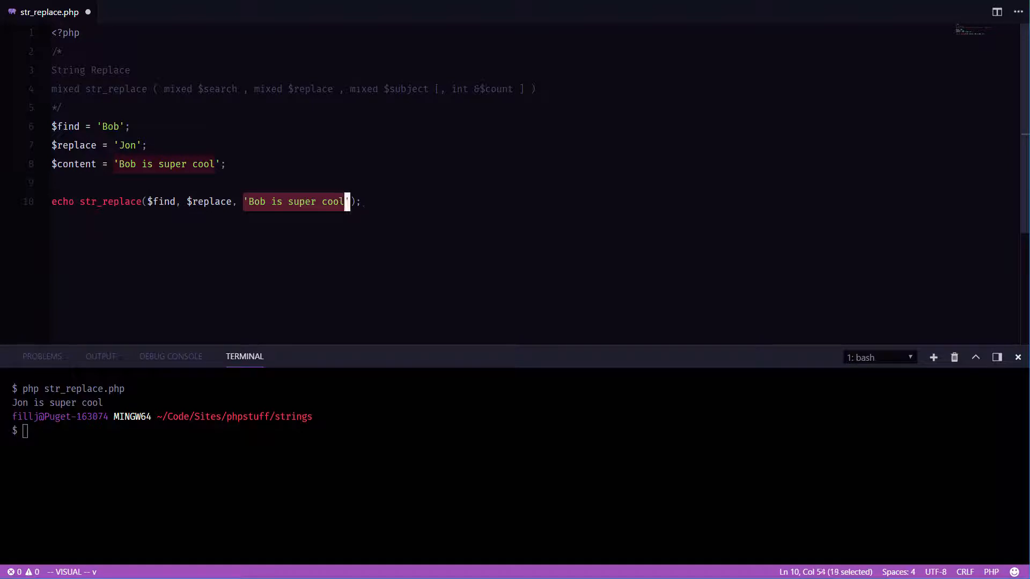
{"action": "type", "text": "$content"}
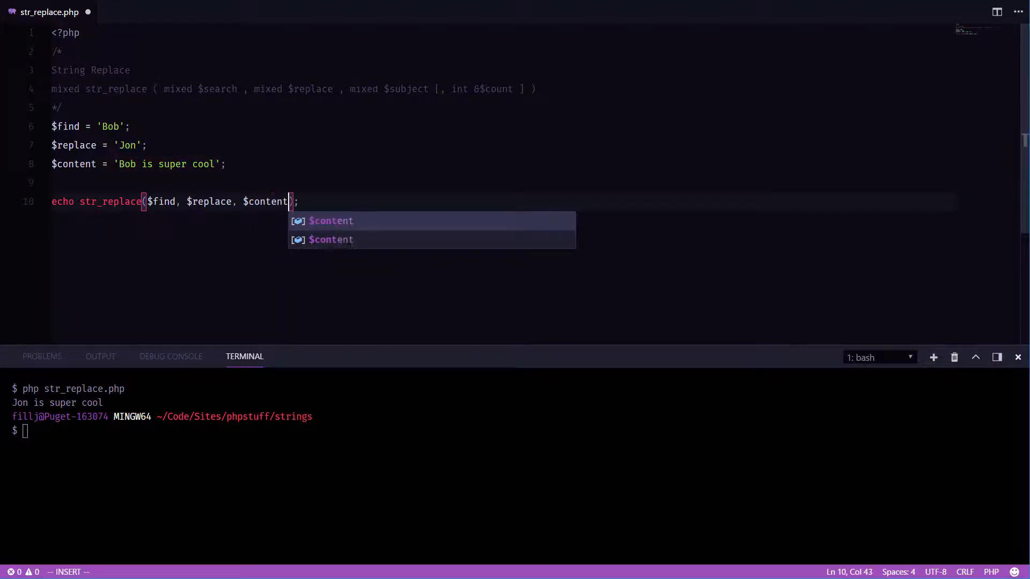
{"action": "key", "text": "ctrl+s"}
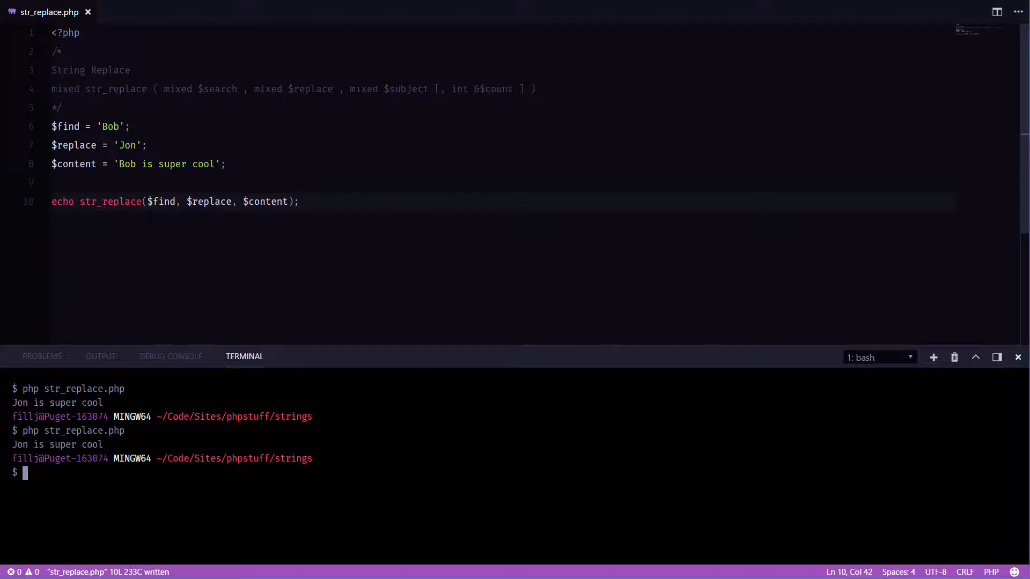
Change $find to ['Bob', 'is'] and $replace to ['Jon', 'was'], then save
{"action": "left_click", "coordinate": [119, 126]}
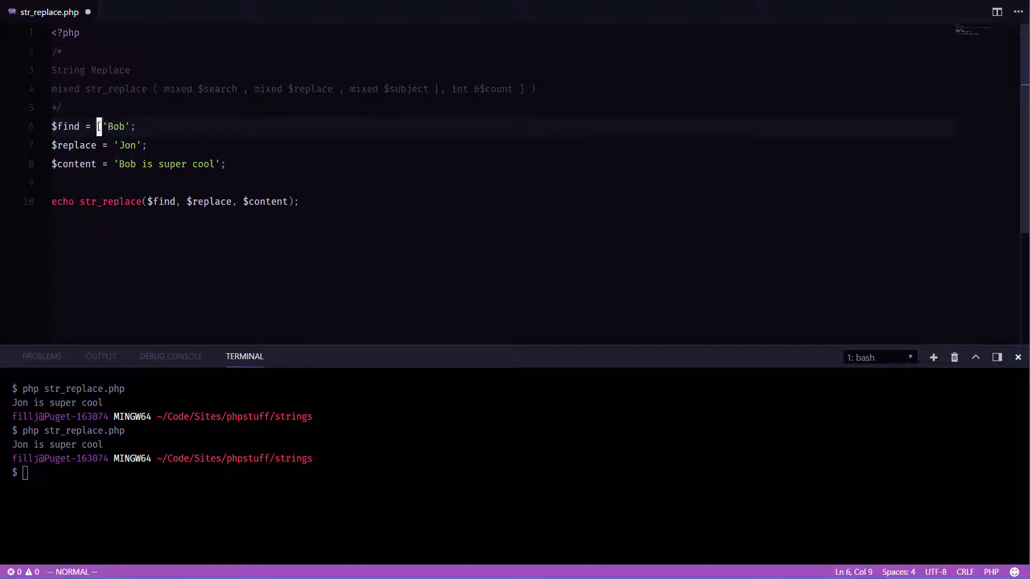
{"action": "type", "text": "["}
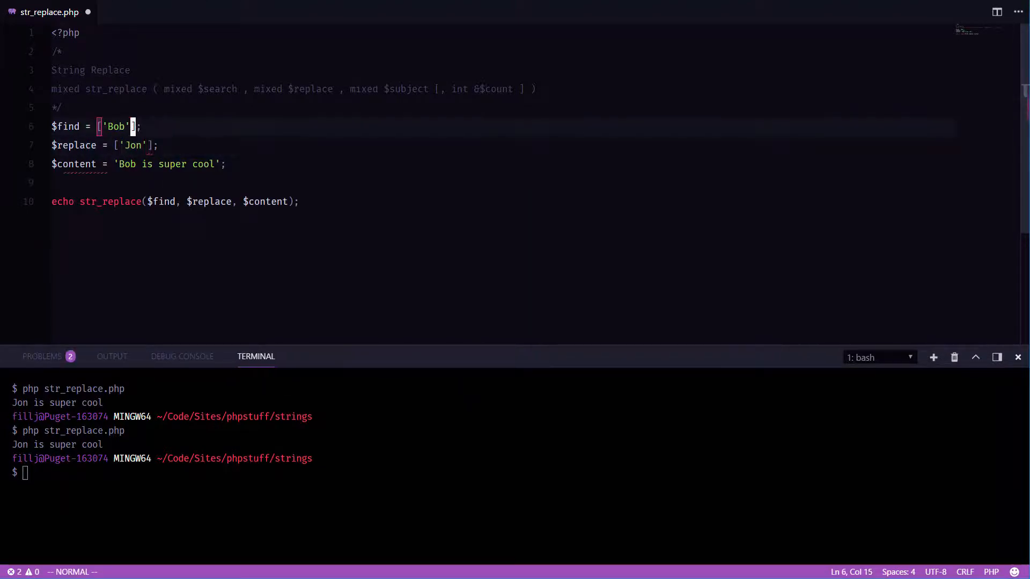
{"action": "key", "text": "Left"}
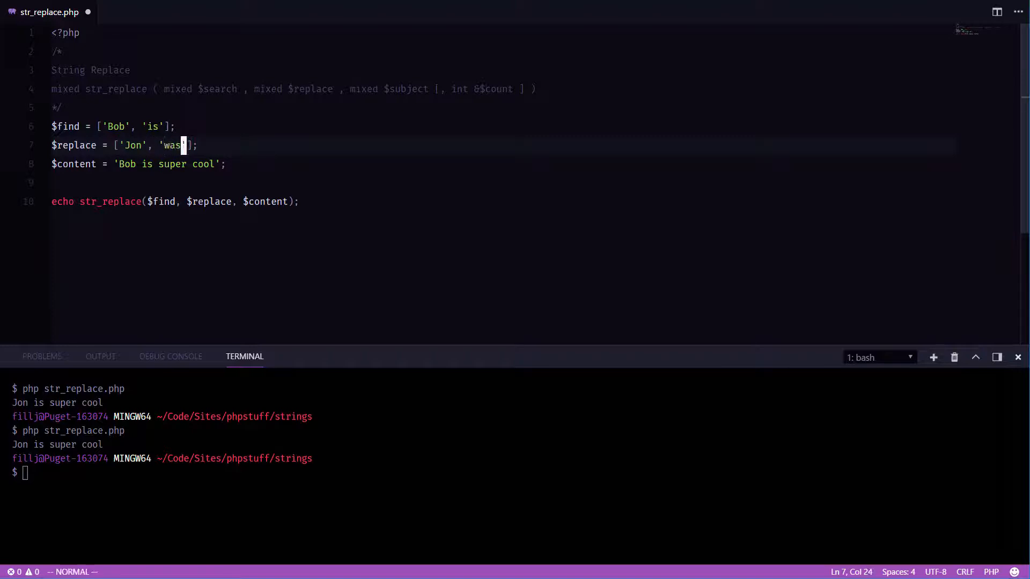
{"action": "key", "text": "ctrl+s"}
{"action": "type", "text": "php str_replace.php"}
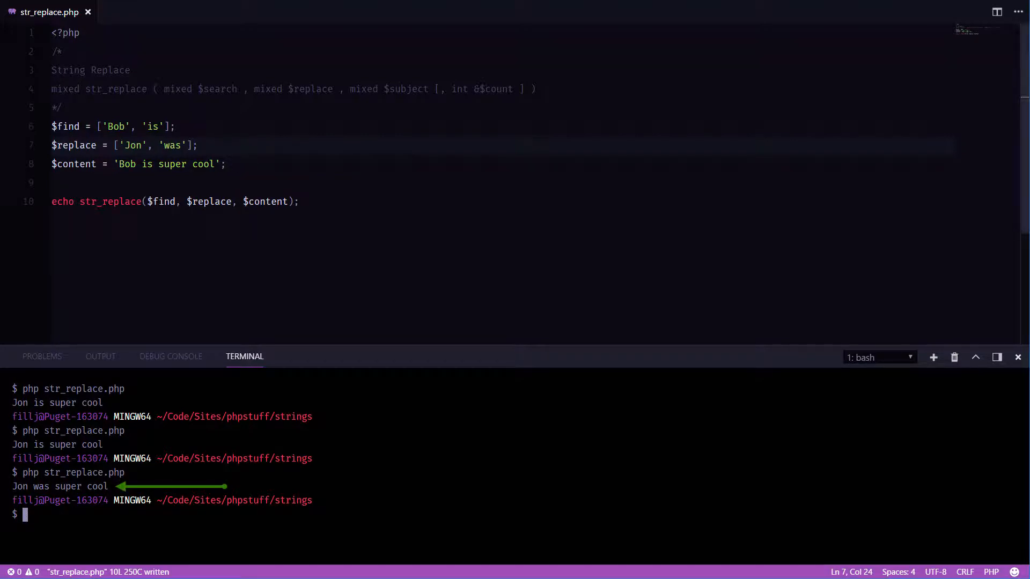
Try '___' as the replacement, then restore ['Jon', 'was'] and wrap $content in an array
{"action": "left_click", "coordinate": [191, 145]}
{"action": "type", "text": "___"}
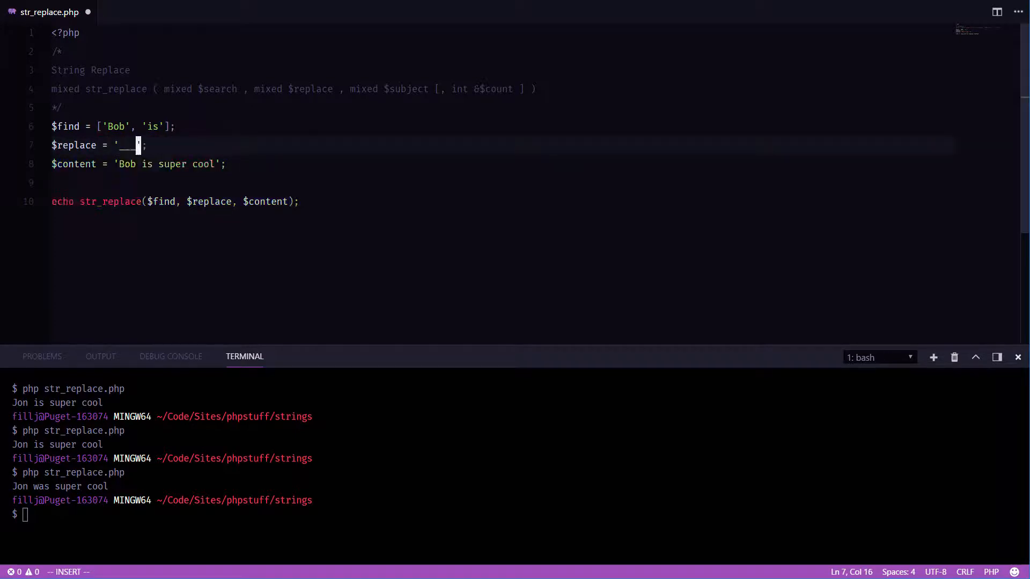
{"action": "key", "text": "ctrl+s"}
{"action": "type", "text": "php str_replace.php"}
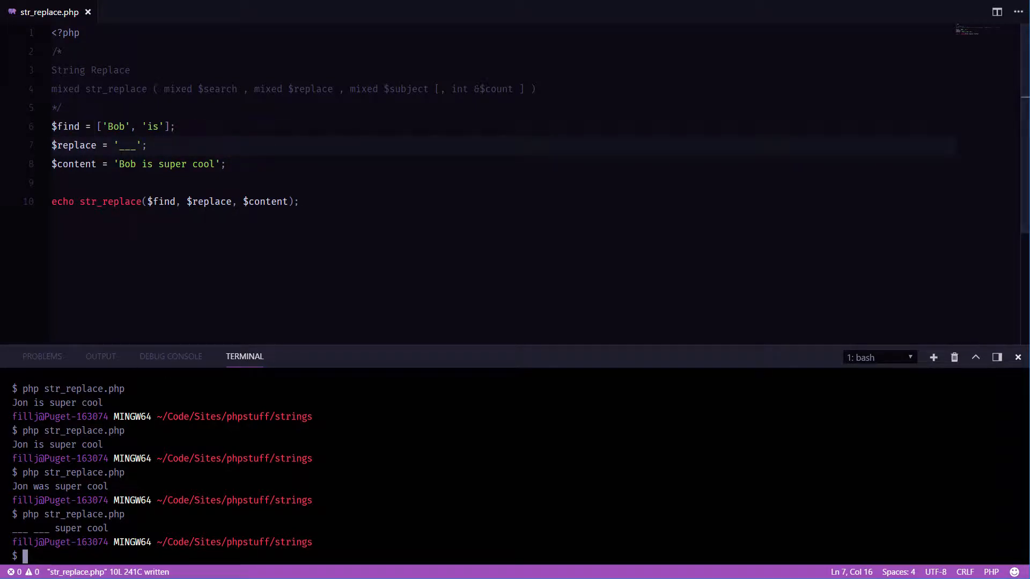
{"action": "type", "text": "['Jon', 'was']"}
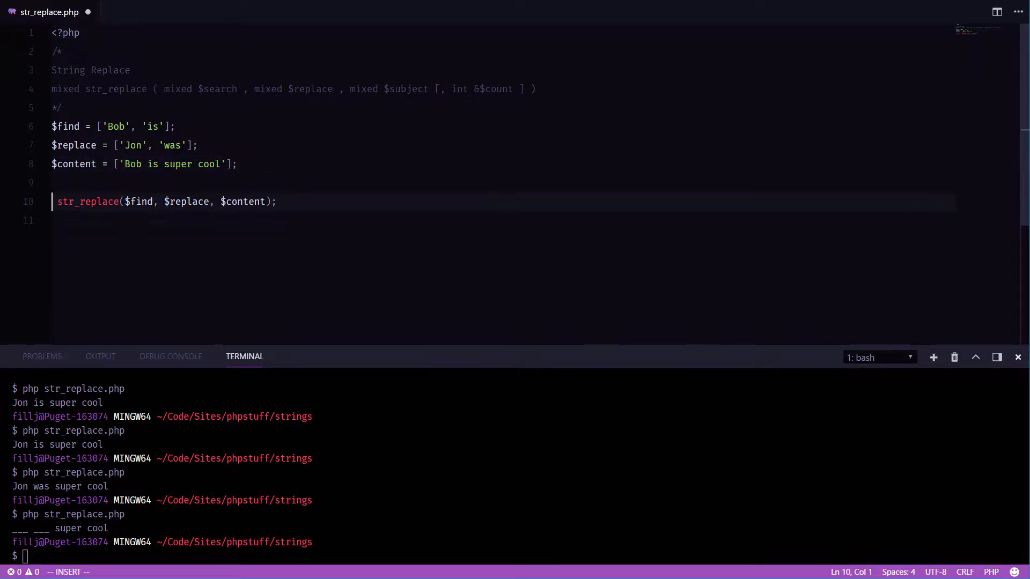
Wrap the call in var_dump and add 'Bob is great.' and 'Bob likes tacos.' to $content
{"action": "type", "text": "var_dump("}
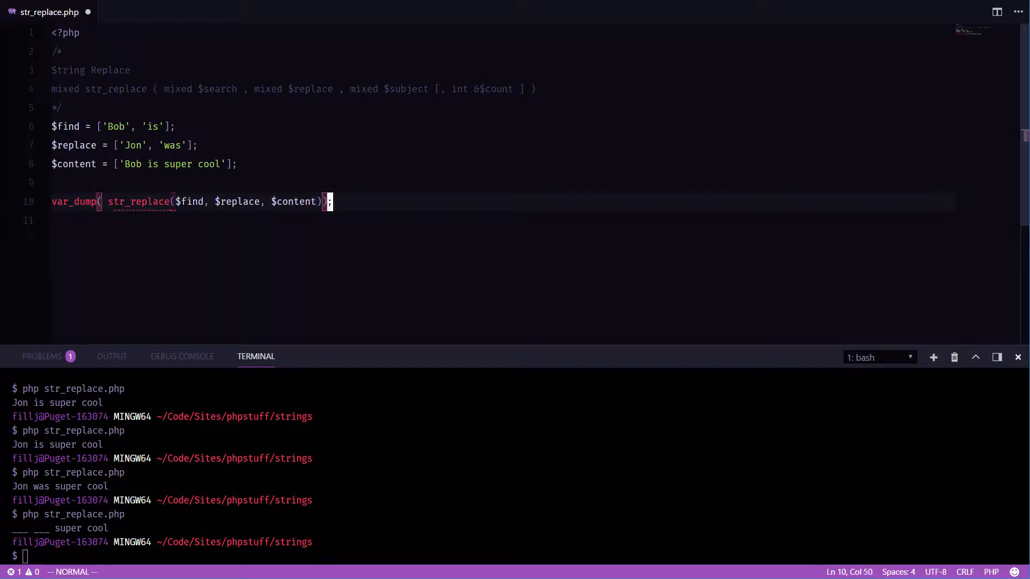
{"action": "key", "text": "ctrl+s"}
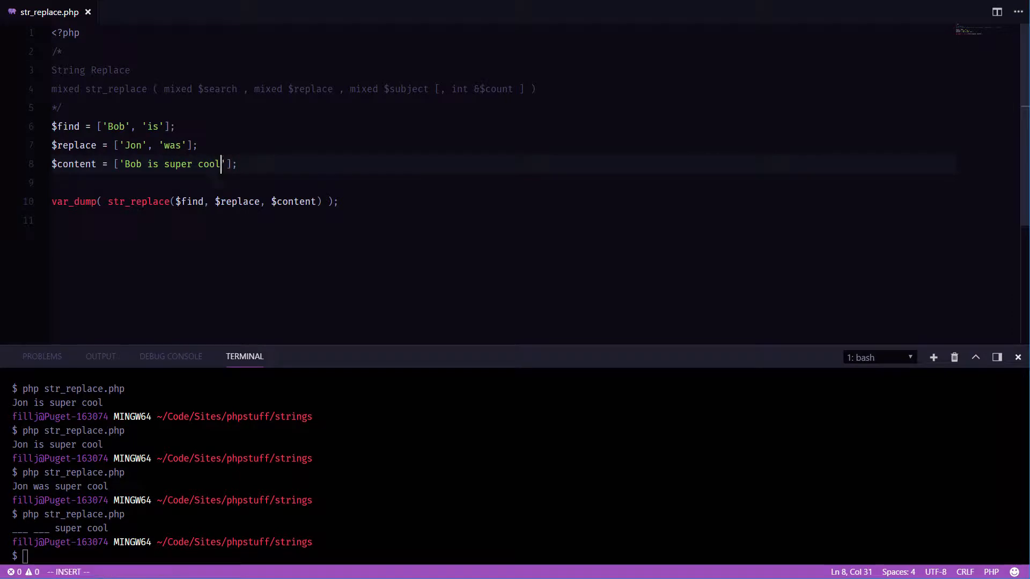
{"action": "type", "text": ".',"}
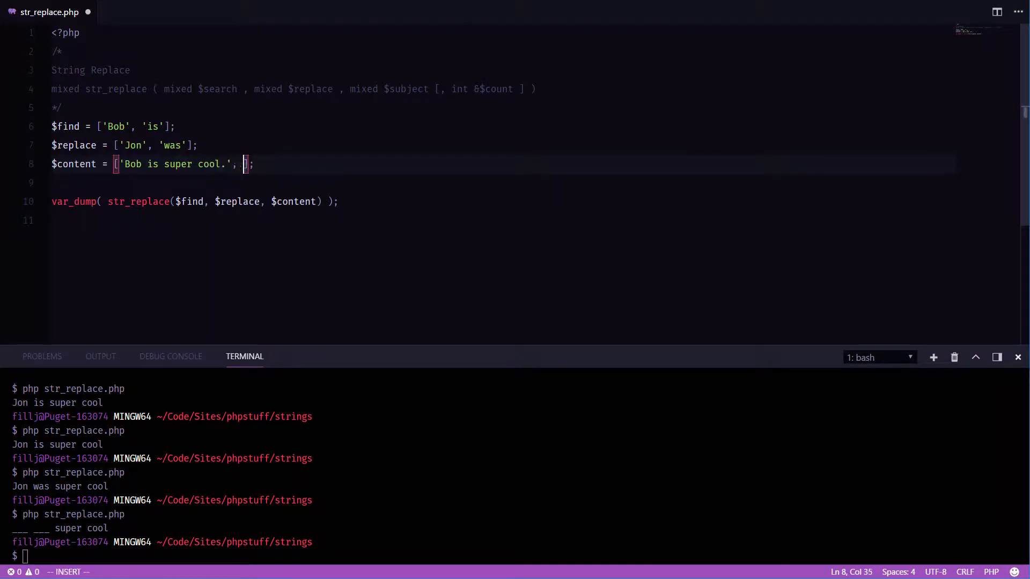
{"action": "type", "text": "'Bob is great'"}
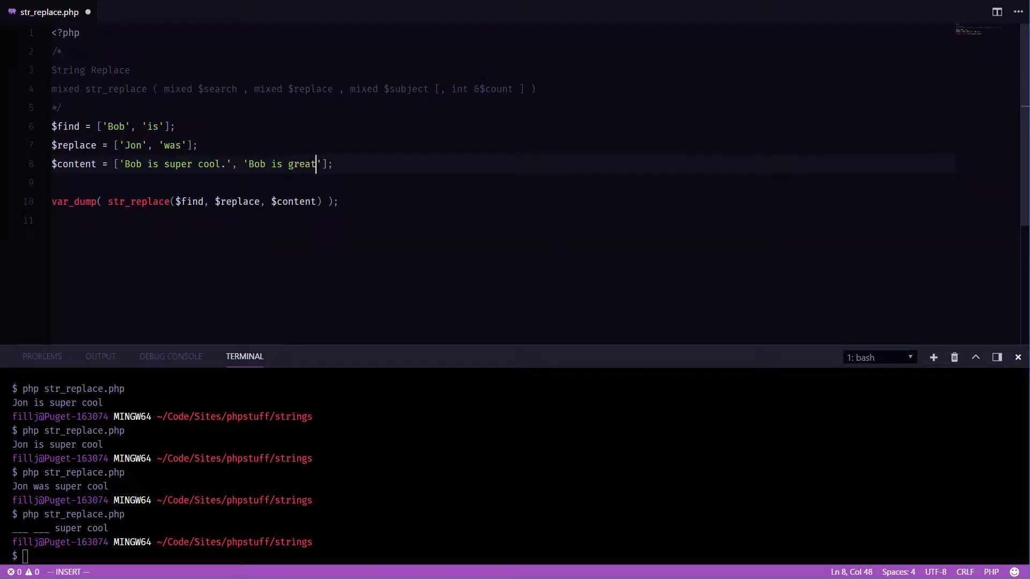
{"action": "type", "text": ".', '"}
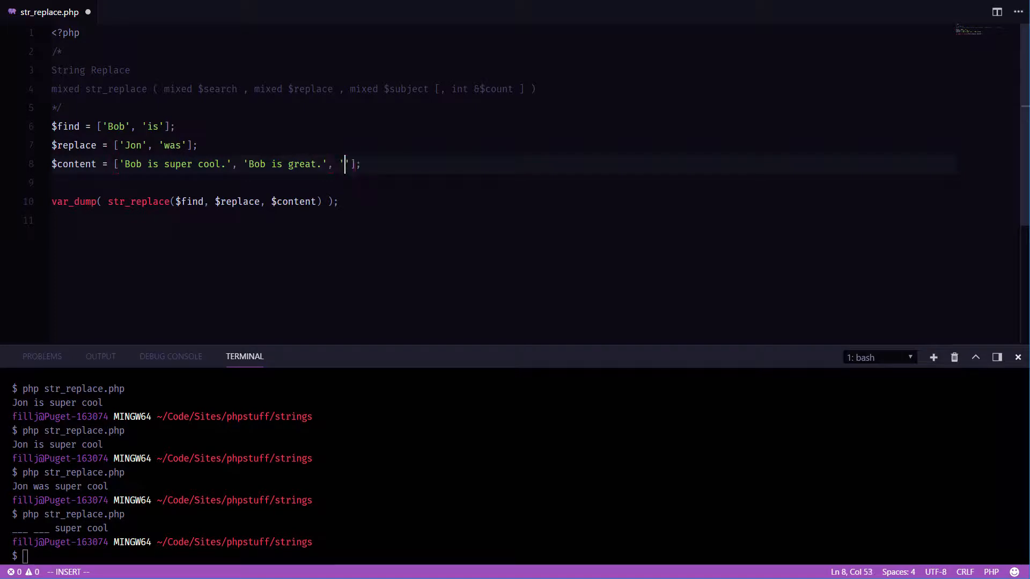
{"action": "type", "text": "Bob likes tac"}
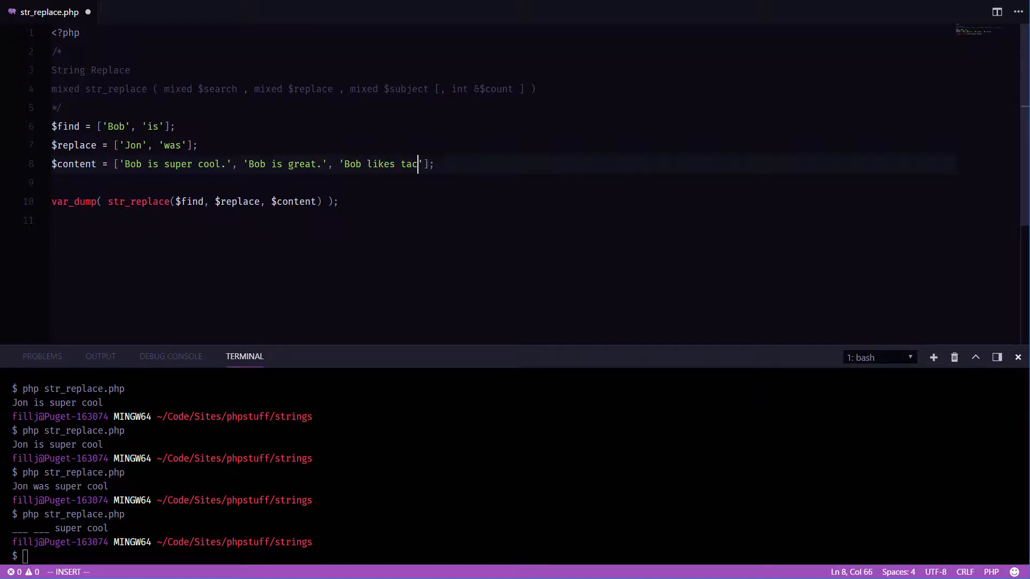
{"action": "type", "text": "os."}
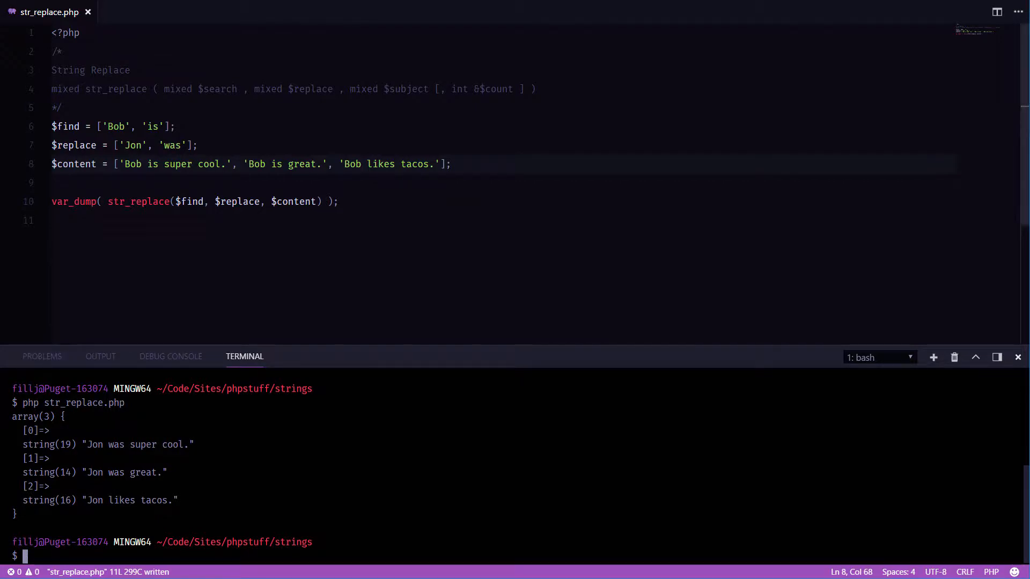
{"action": "mouse_move", "coordinate": [74, 201]}
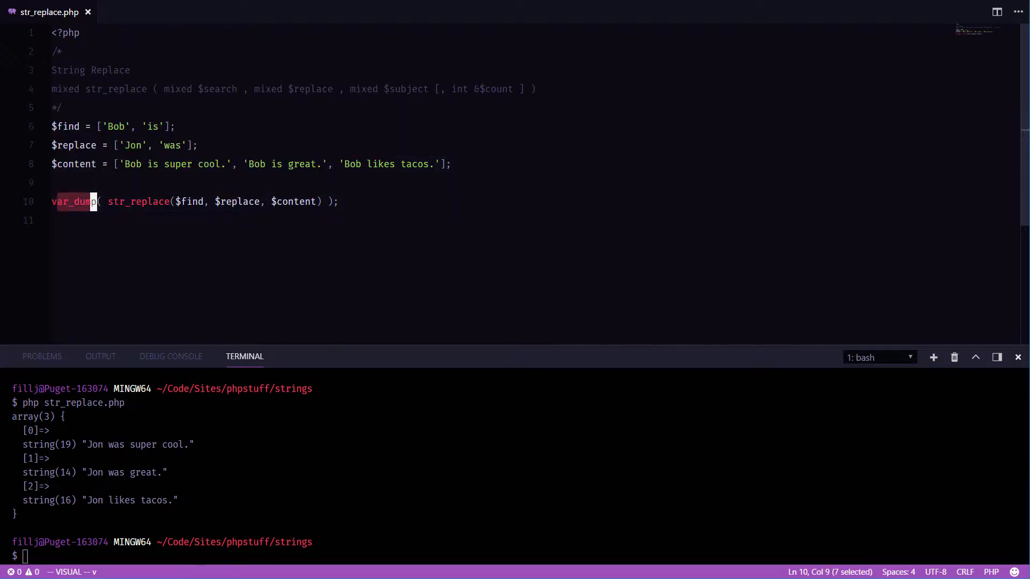
Assign the str_replace result to $array and begin adding a fourth count argument
{"action": "type", "text": "$array ="}
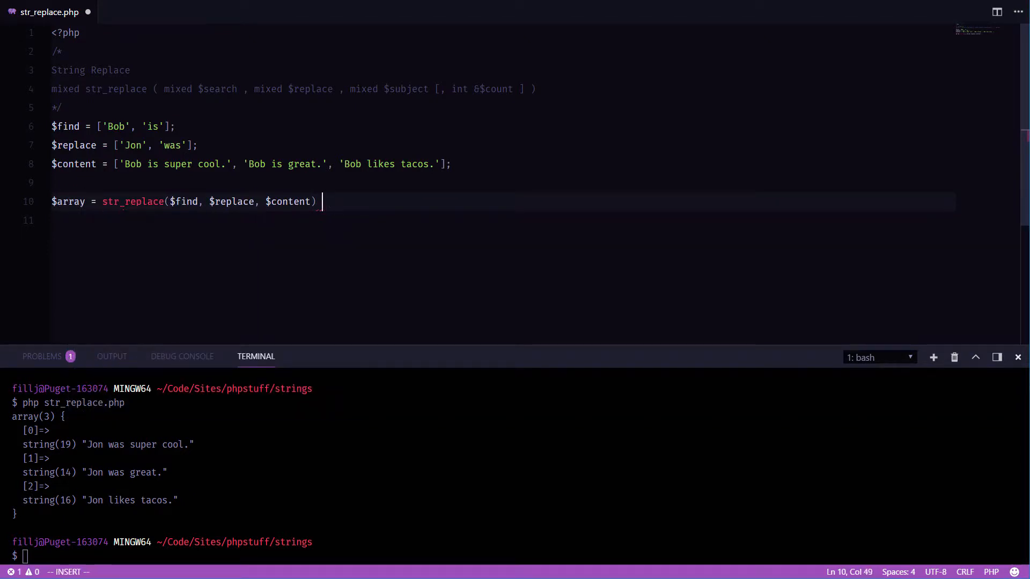
{"action": "type", "text": ";"}
{"action": "left_click", "coordinate": [502, 220]}
{"action": "type", "text": "var_dump($array);"}
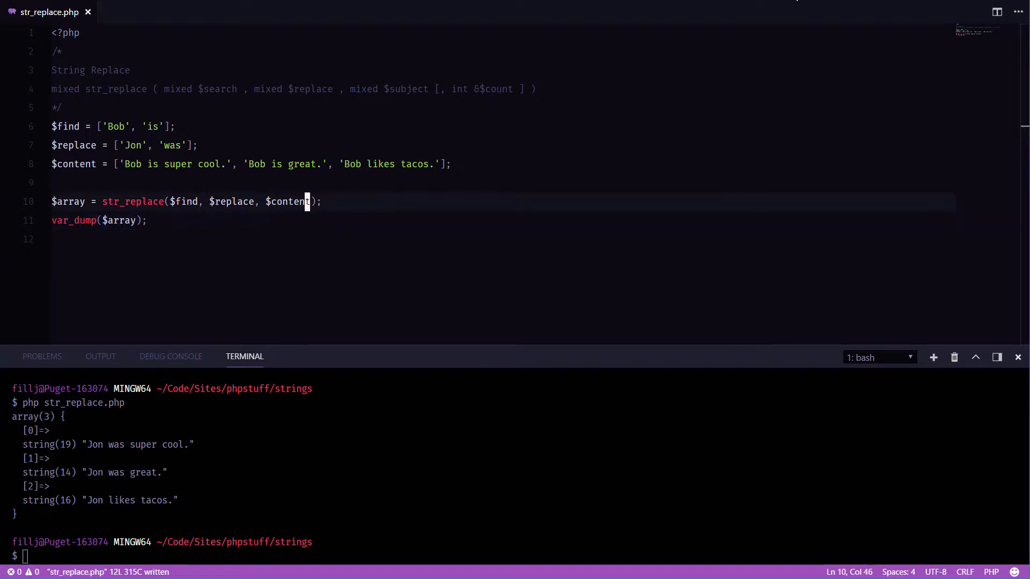
{"action": "type", "text": ", $"}
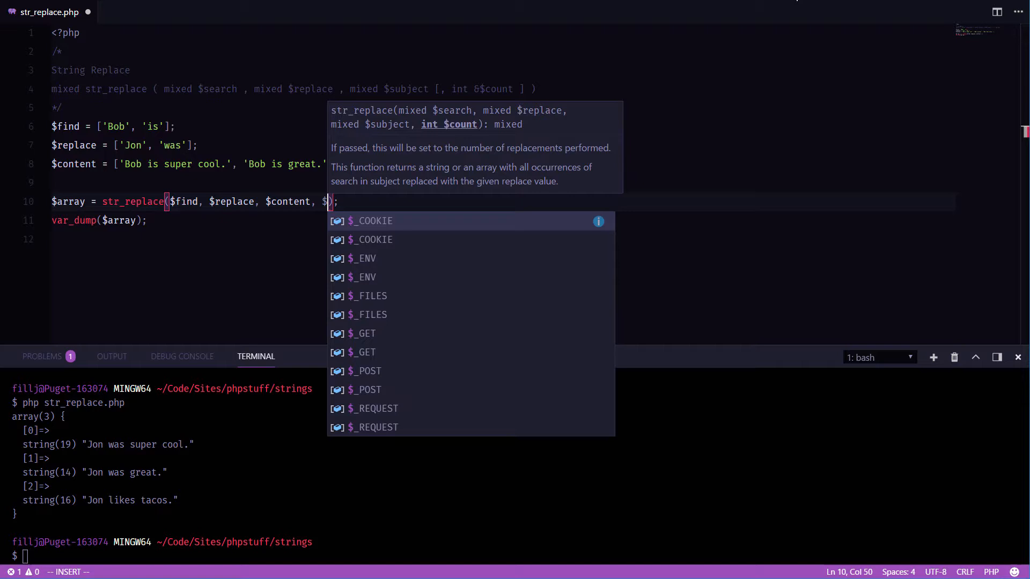
Pass $number_of_iterations as the count, echo it on line 11, and rerun to print 5
{"action": "type", "text": "n"}
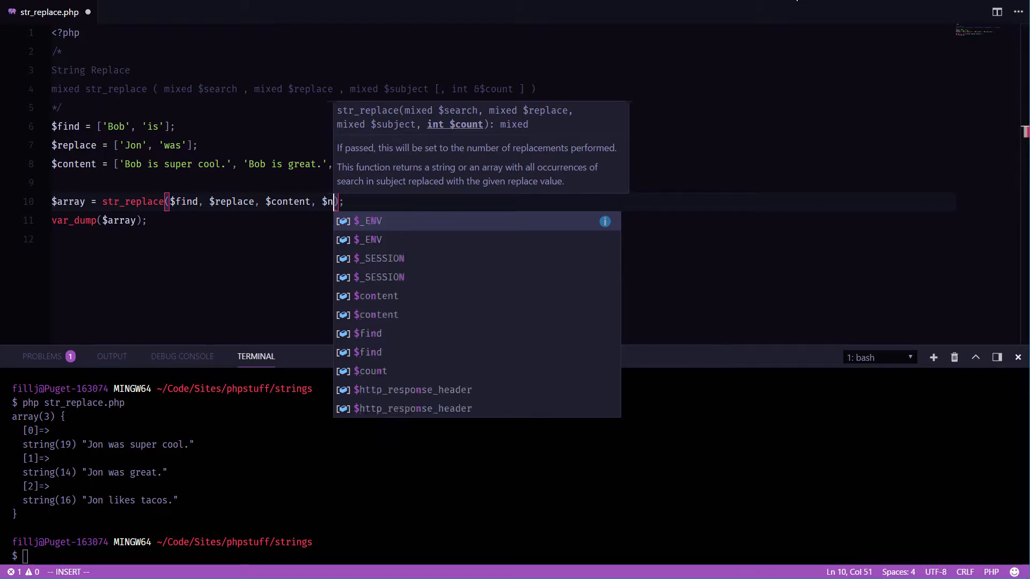
{"action": "type", "text": "umber_of_iterations"}
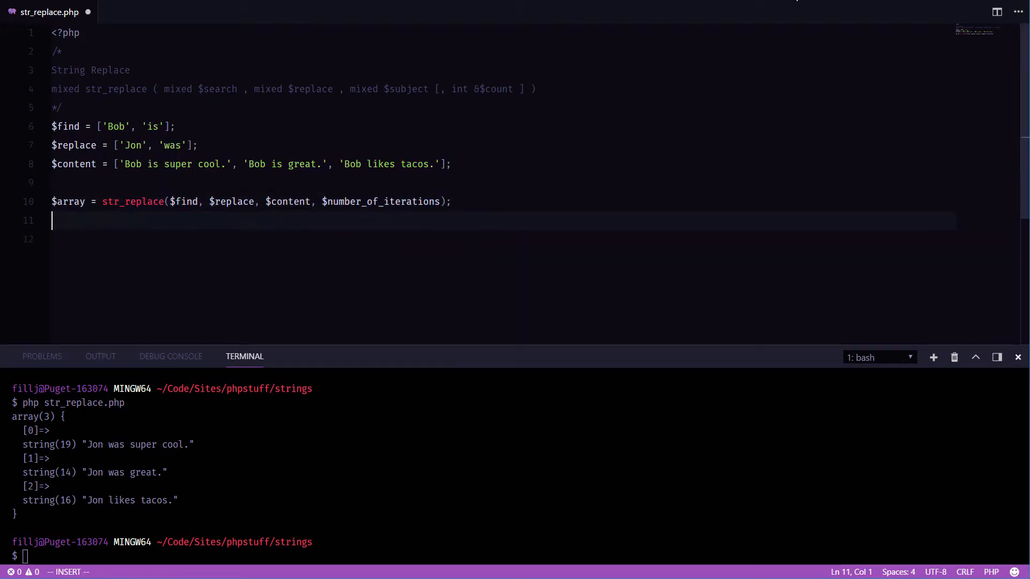
{"action": "type", "text": "echo $number_of_iterations;"}
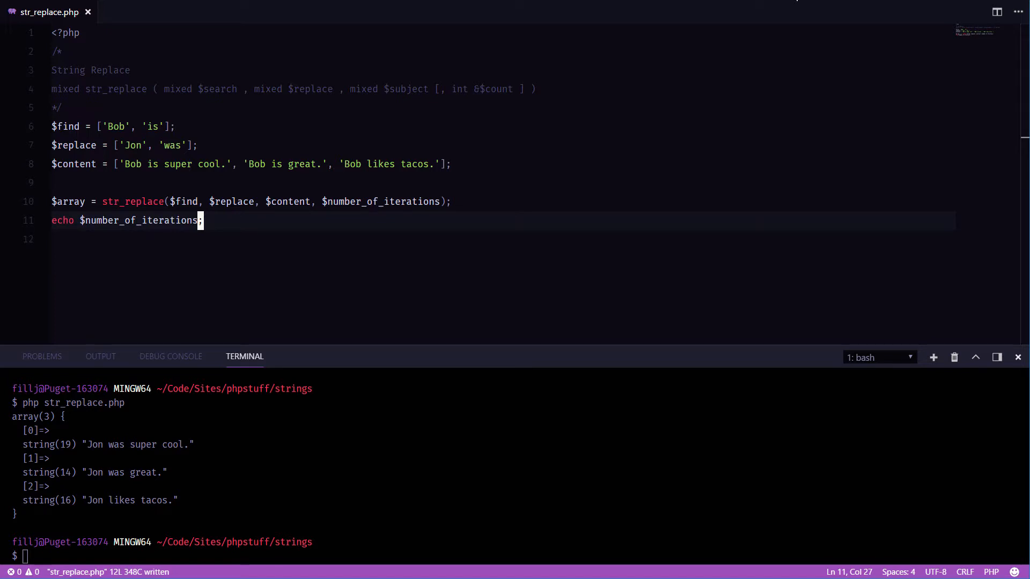
{"action": "left_click", "coordinate": [199, 164]}
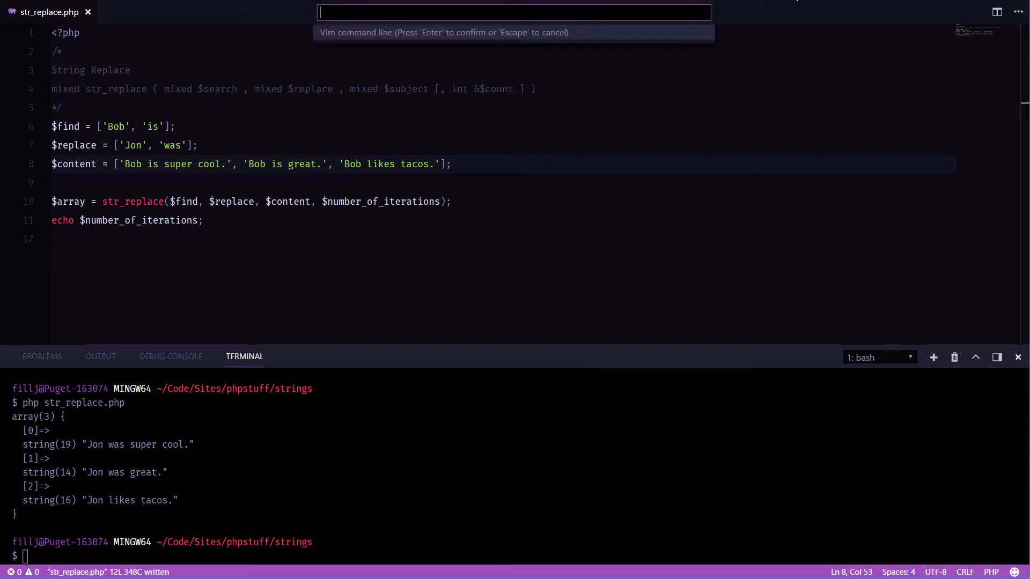
{"action": "key", "text": "Escape"}
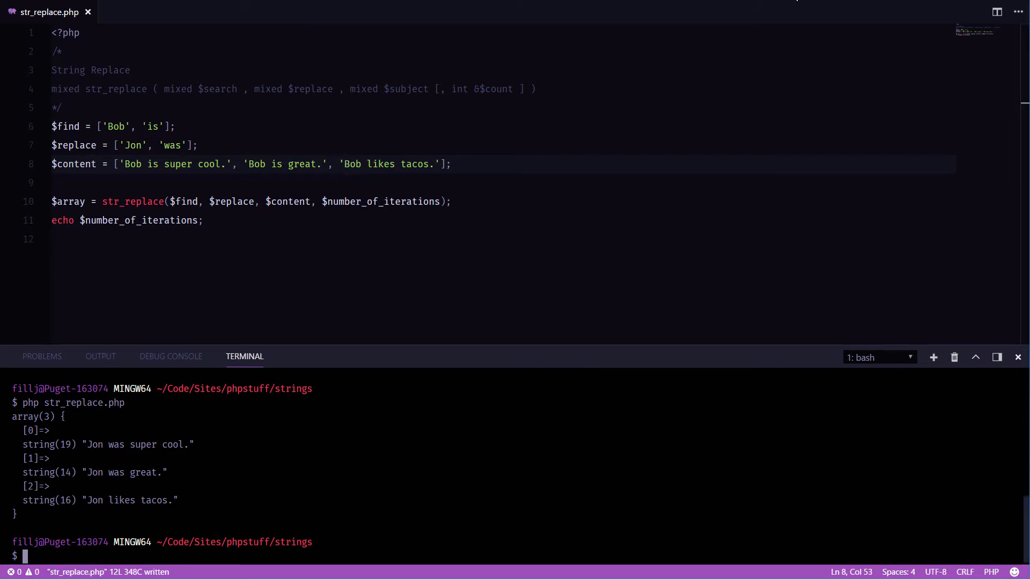
{"action": "key", "text": "Return"}
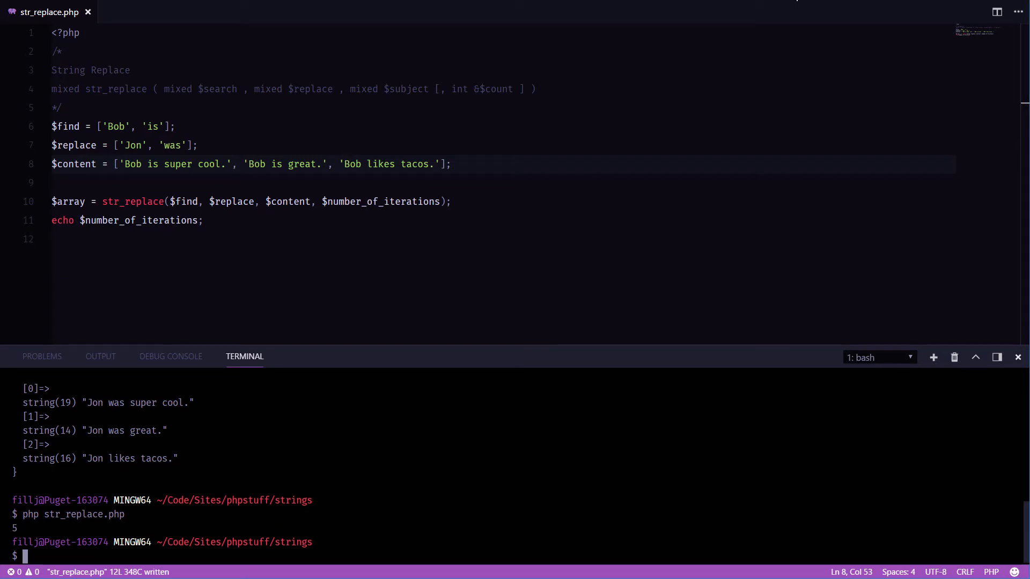